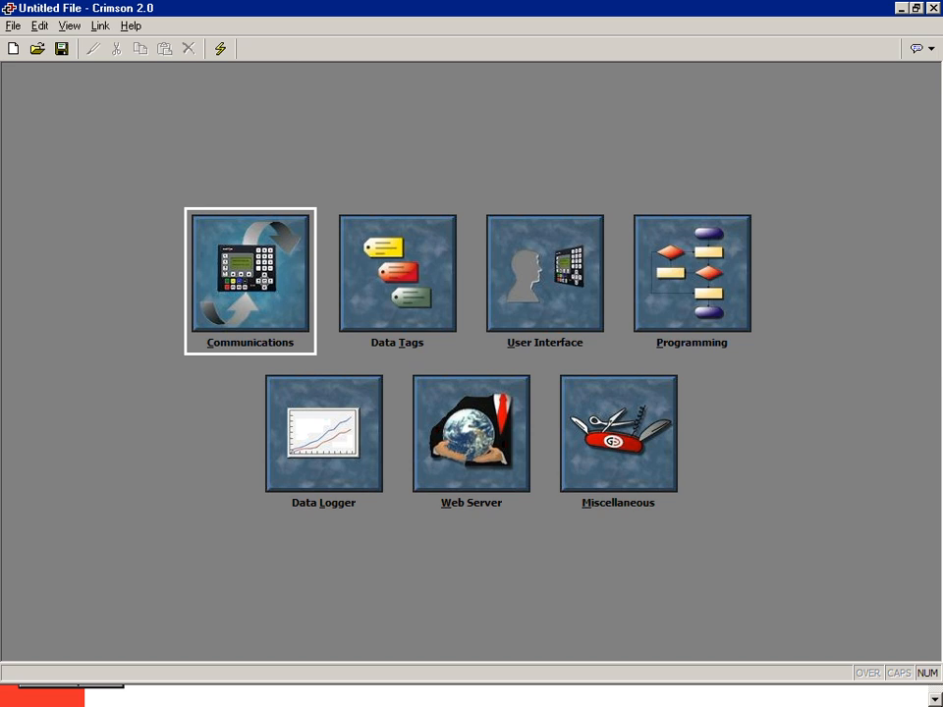
mouse_move(426, 98)
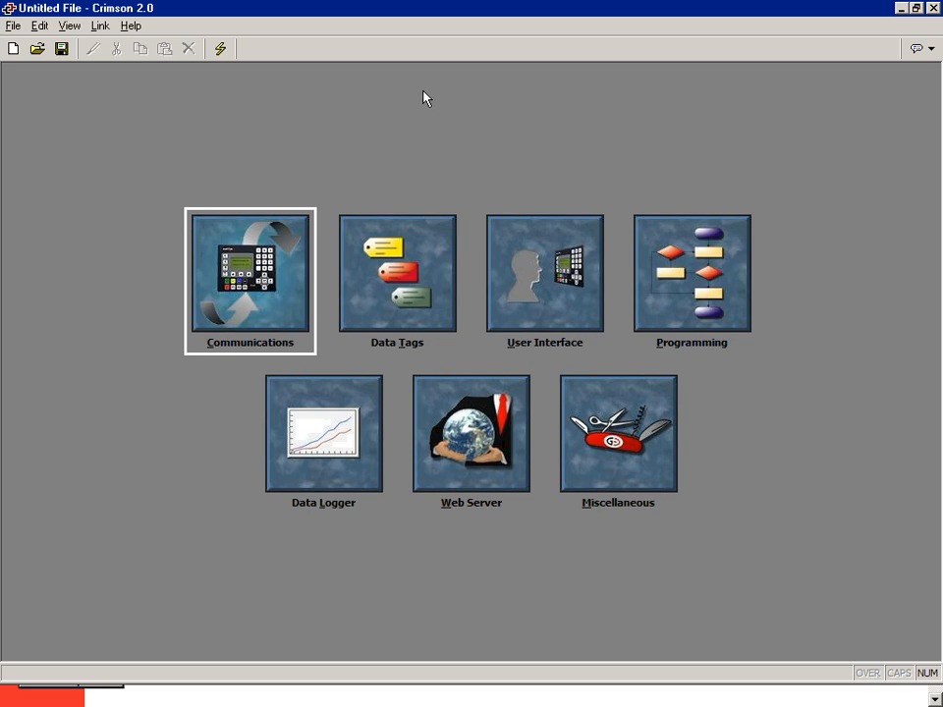
mouse_move(122, 72)
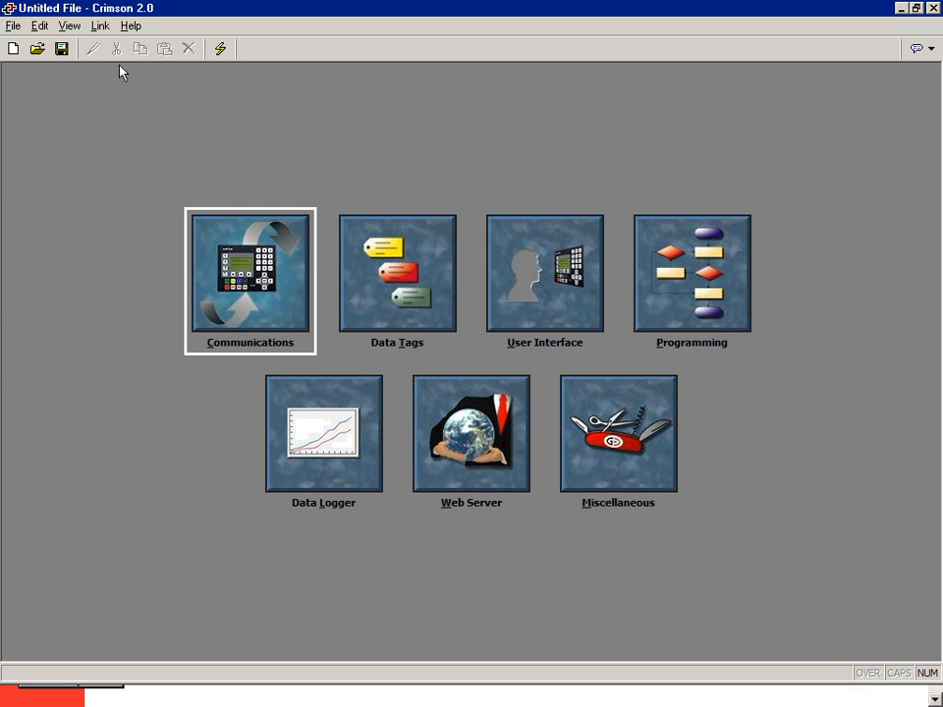
Reveal the Link menu commands for downloading databases: Update, Send, Extract, Mount Flash.
left_click(100, 27)
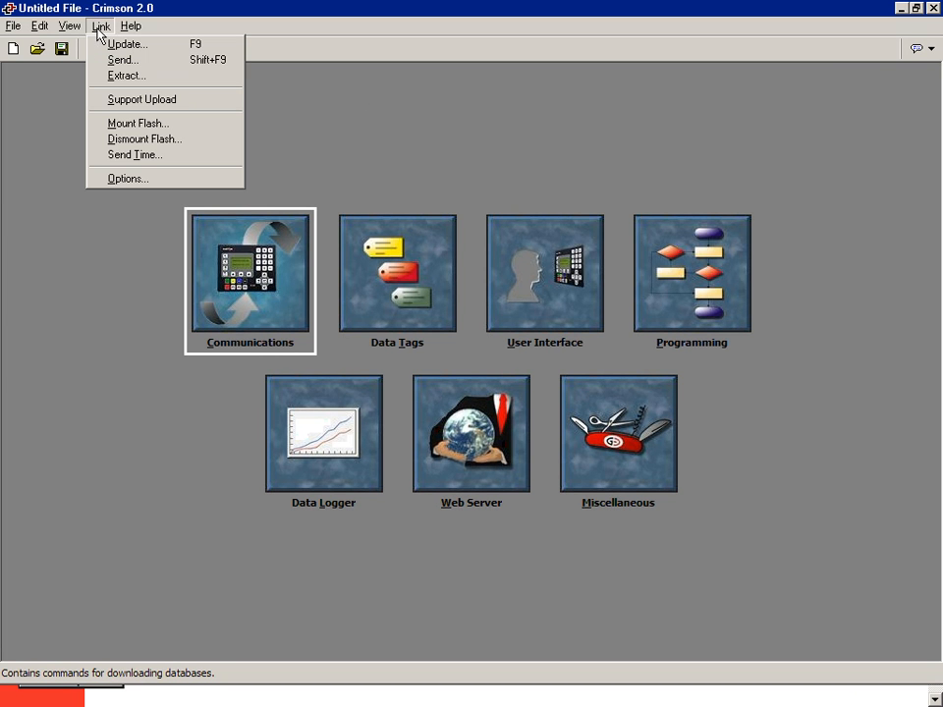
mouse_move(132, 44)
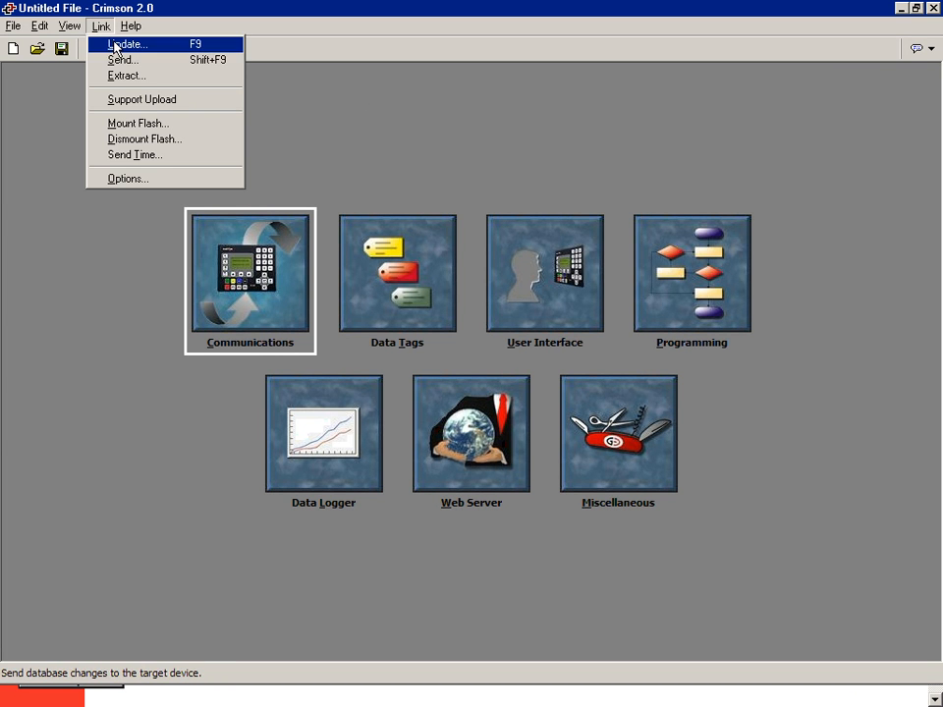
mouse_move(124, 68)
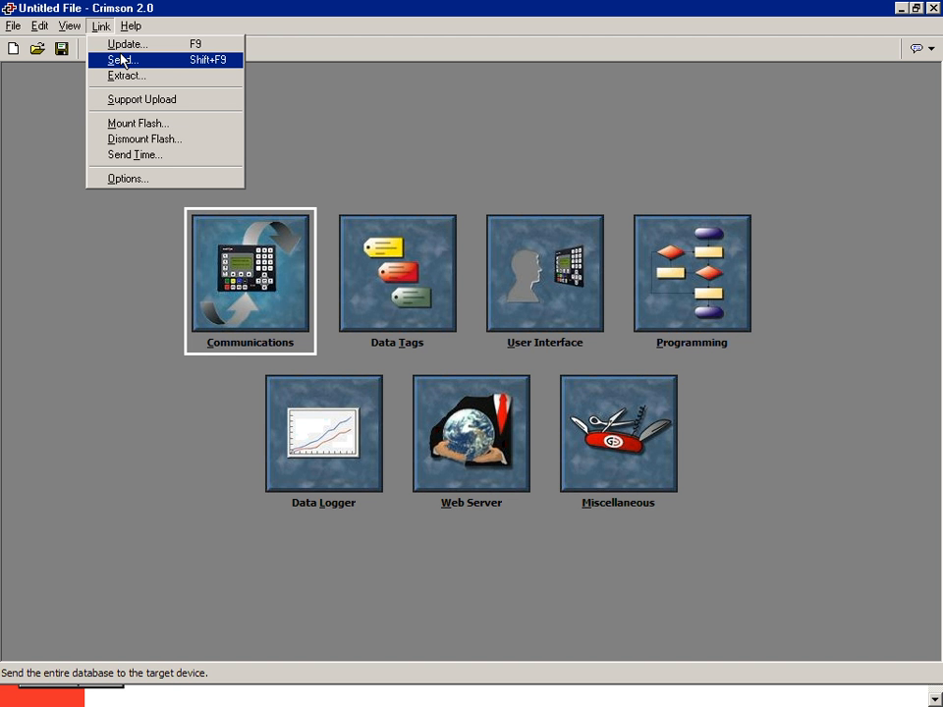
mouse_move(148, 44)
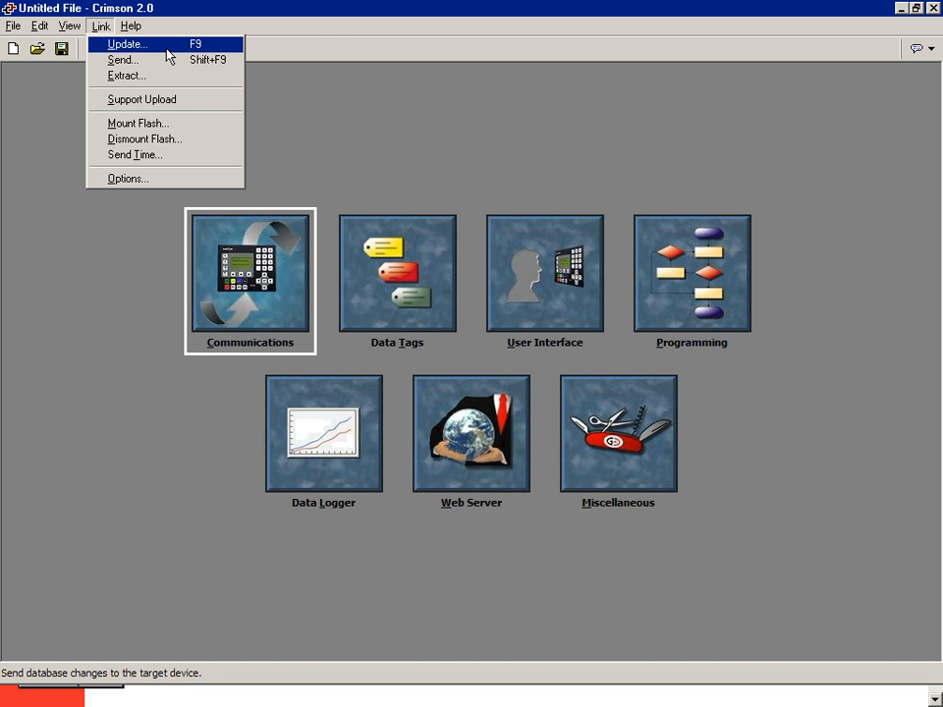
mouse_move(185, 47)
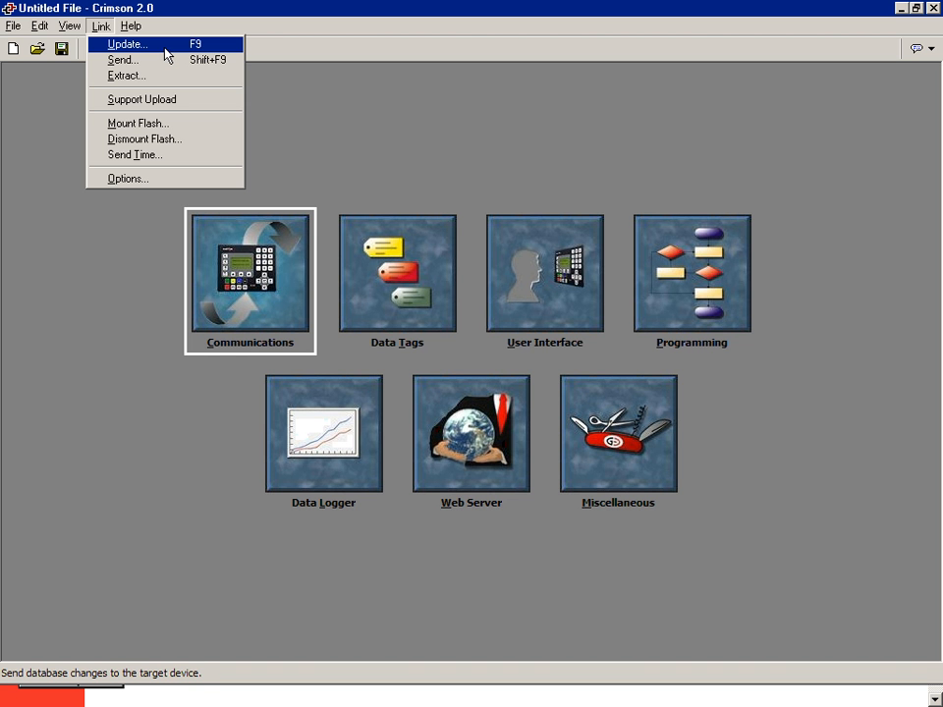
mouse_move(146, 71)
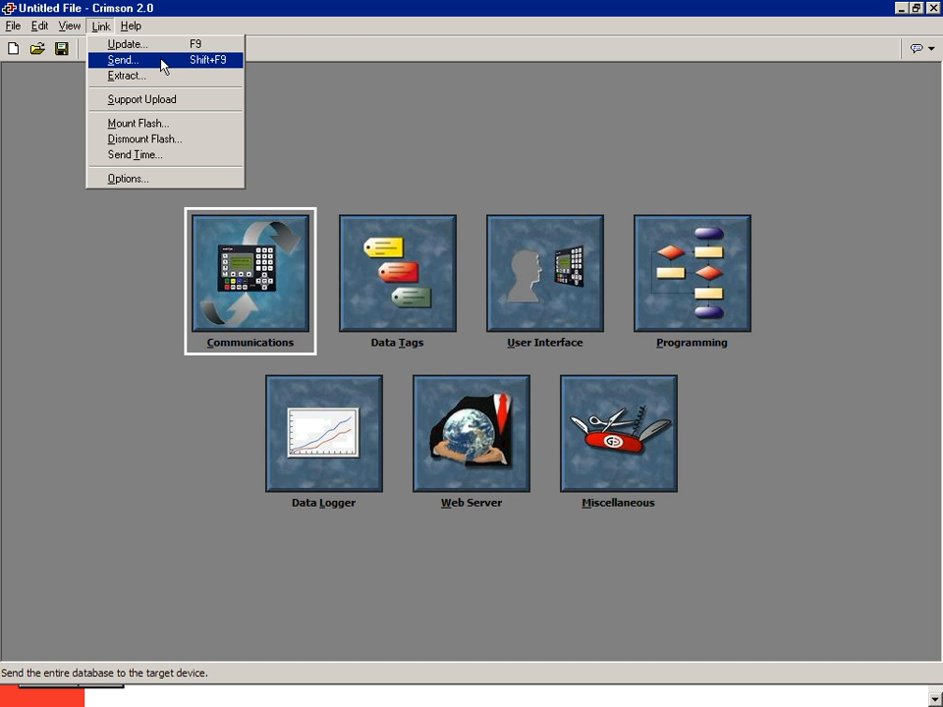
mouse_move(153, 77)
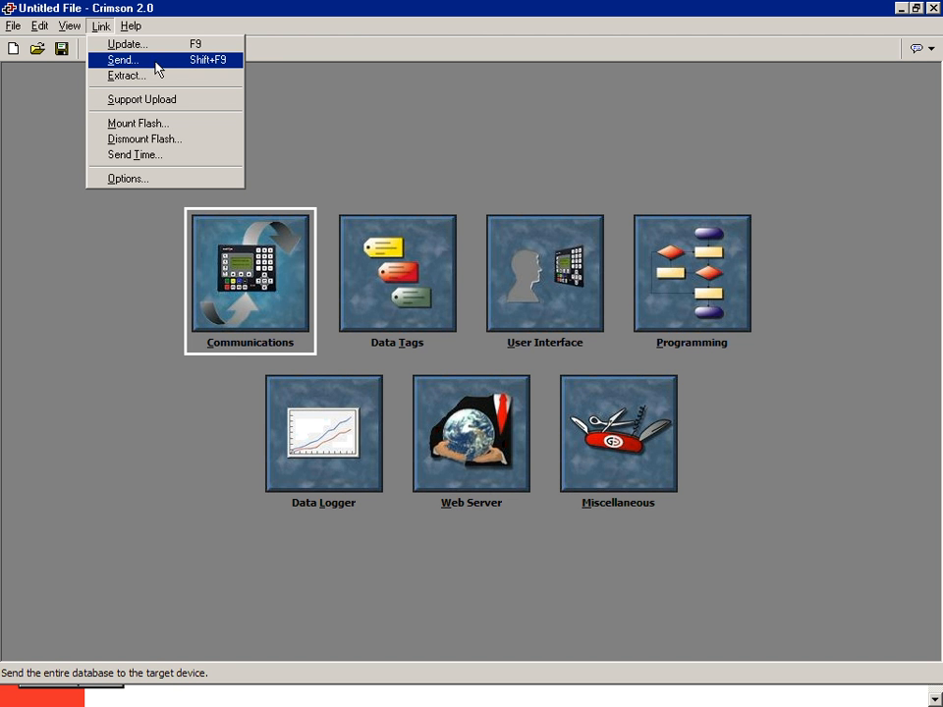
mouse_move(152, 77)
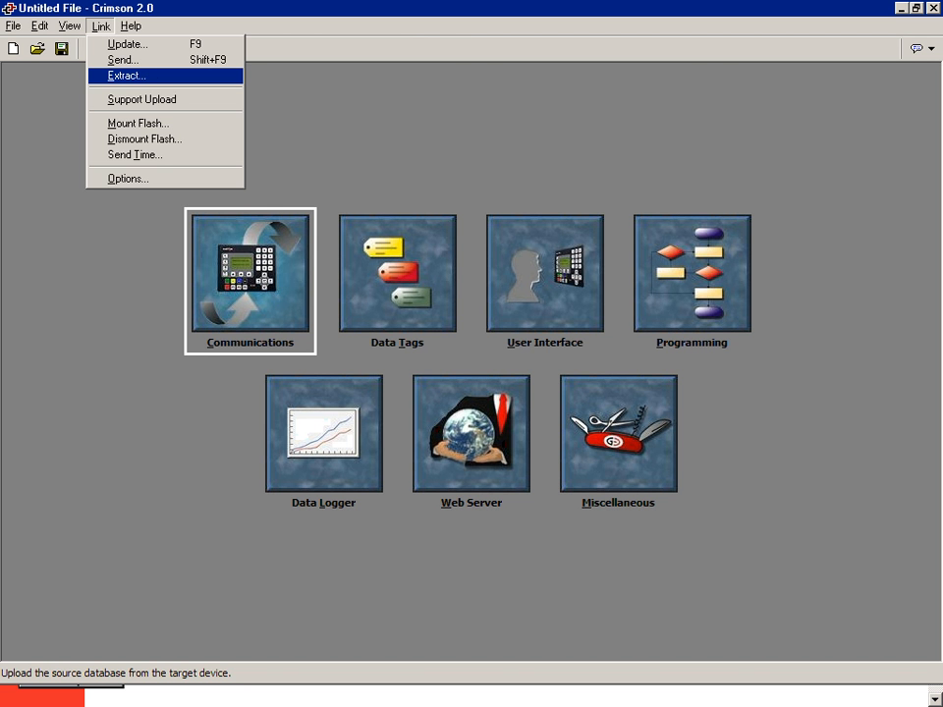
mouse_move(142, 99)
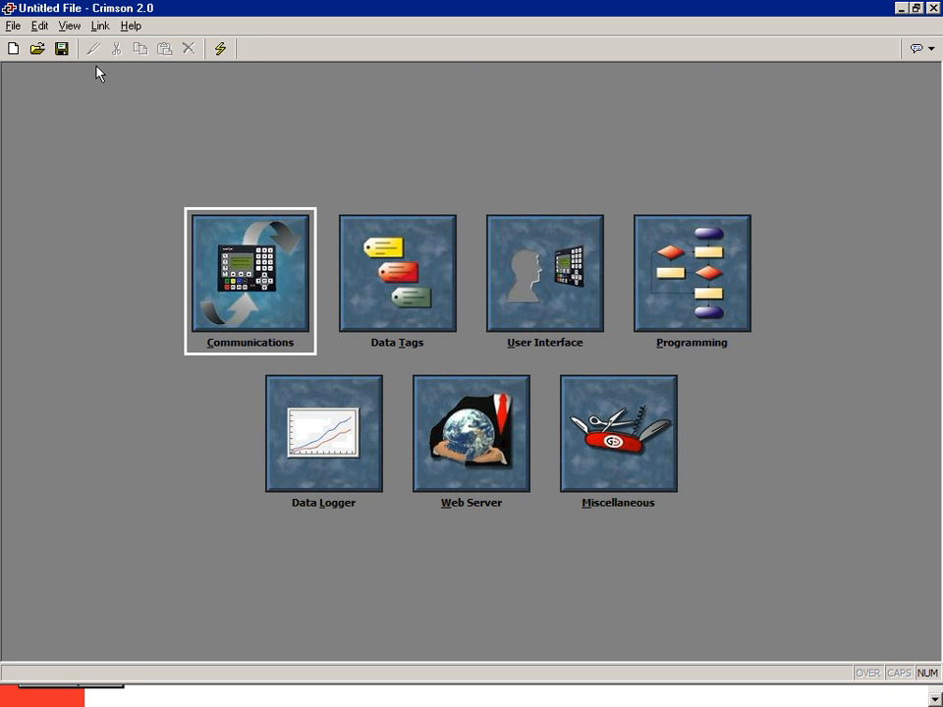
left_click(98, 26)
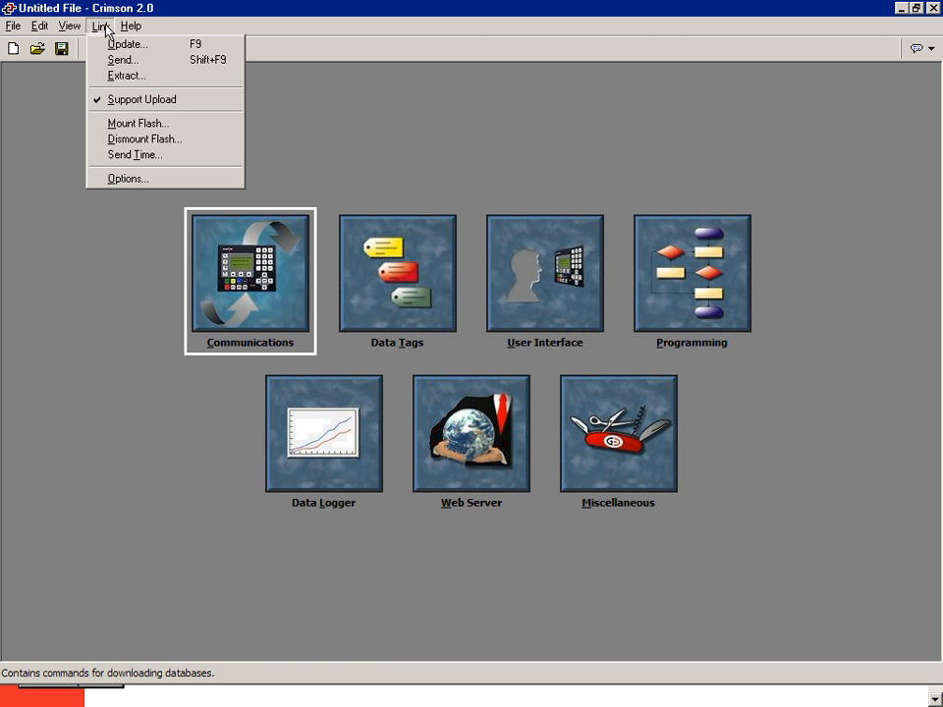
mouse_move(127, 77)
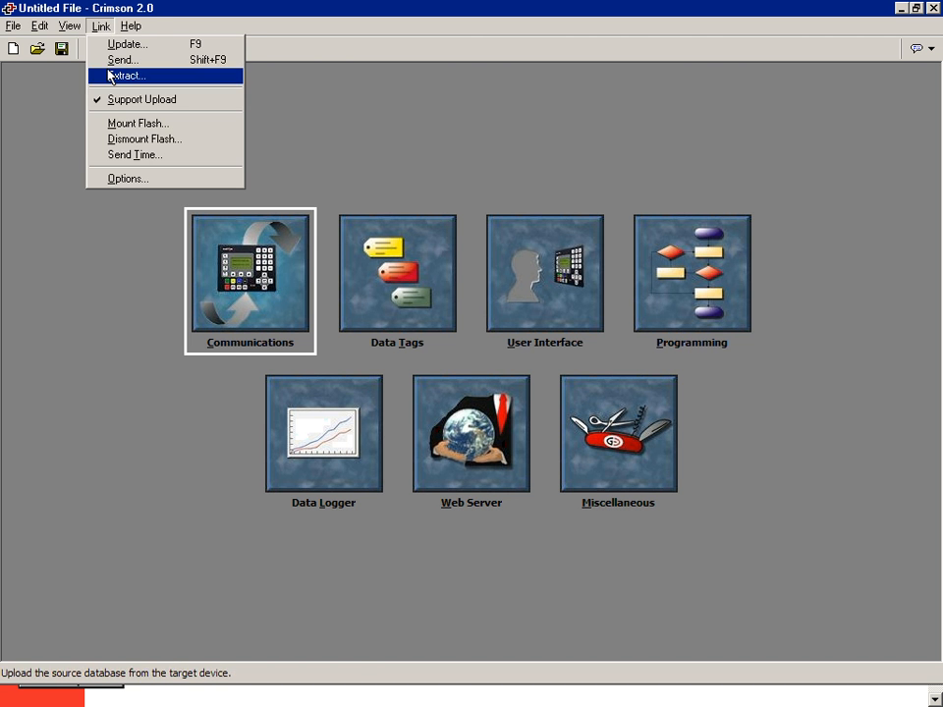
mouse_move(116, 127)
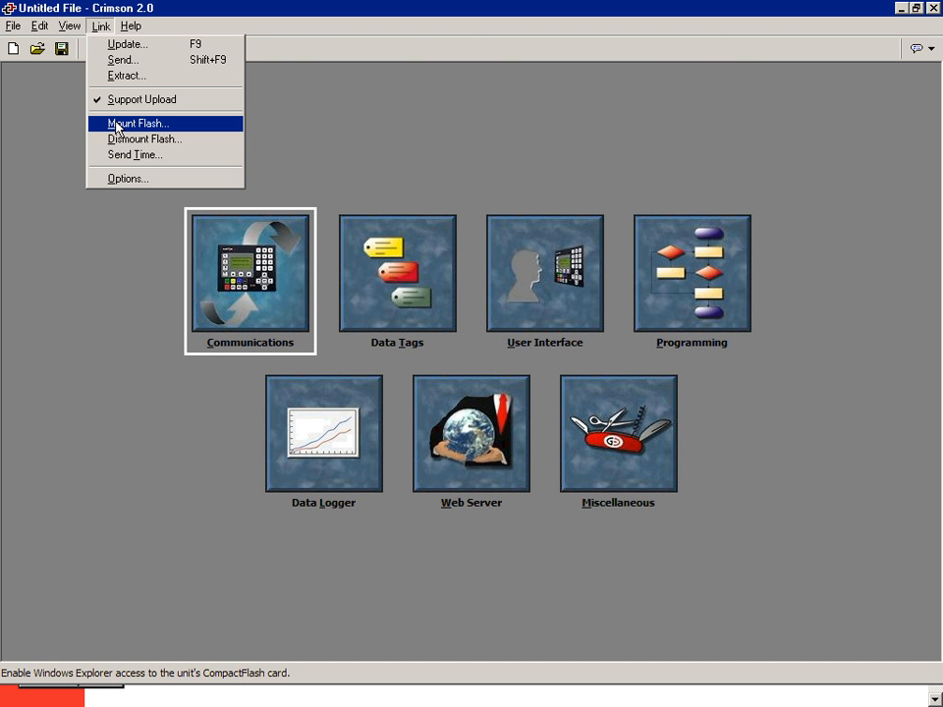